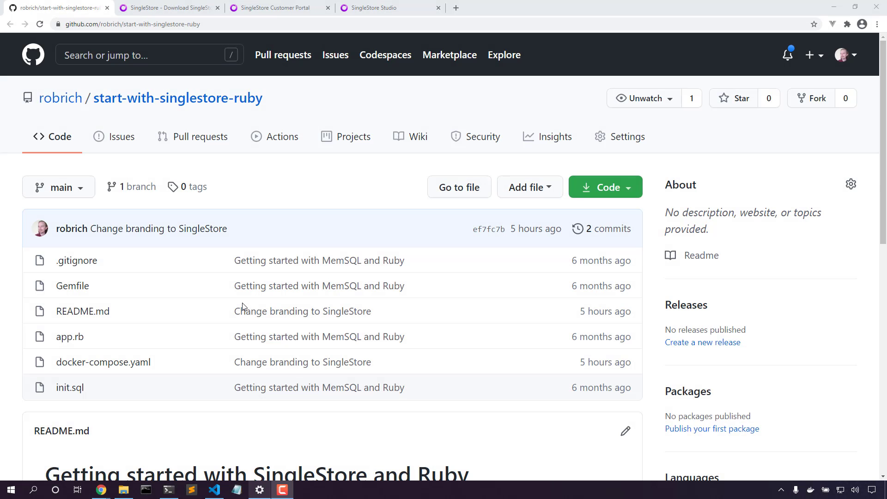
View the SingleStore free download page, then the Customer Portal's Licenses page with the free license key.
scroll(down, 3)
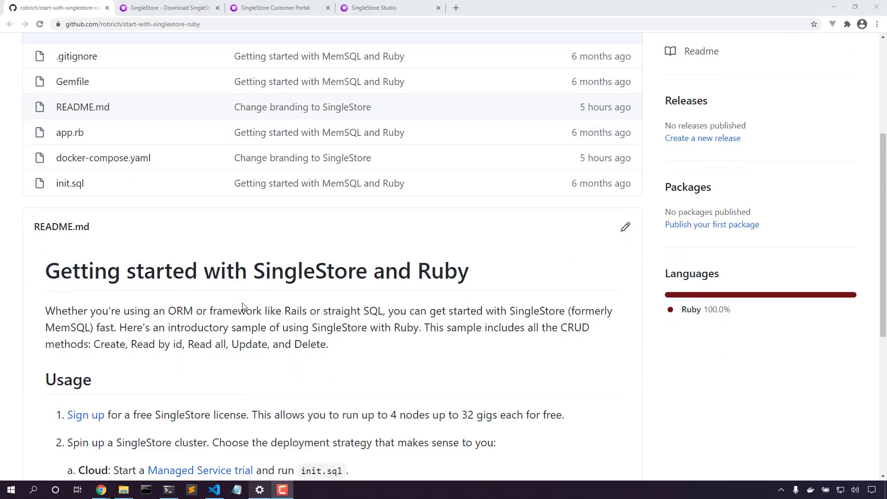
scroll(down, 3)
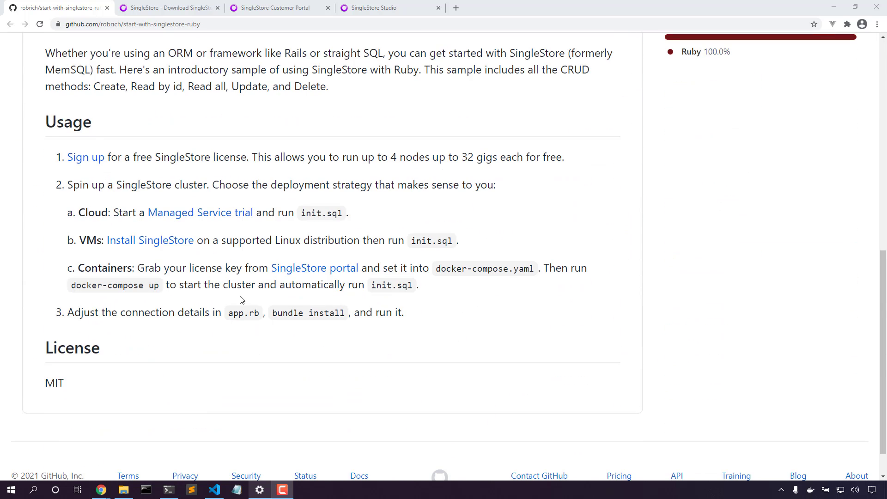
mouse_move(214, 174)
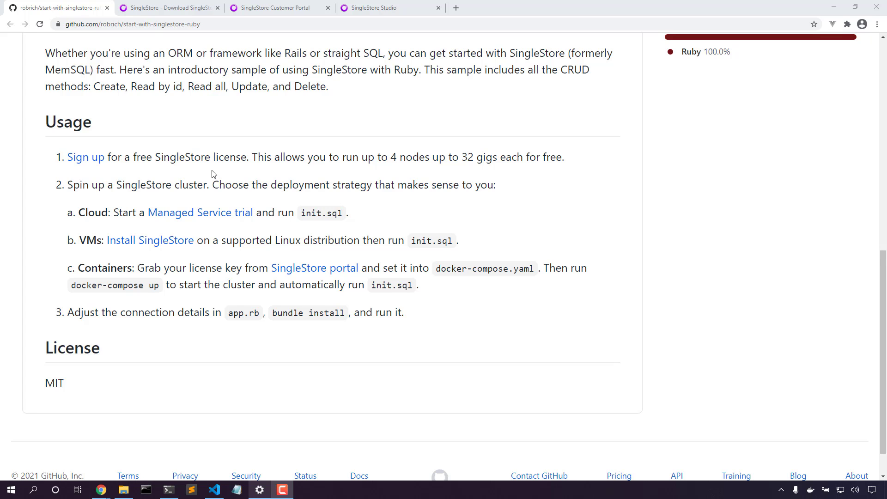
mouse_move(95, 231)
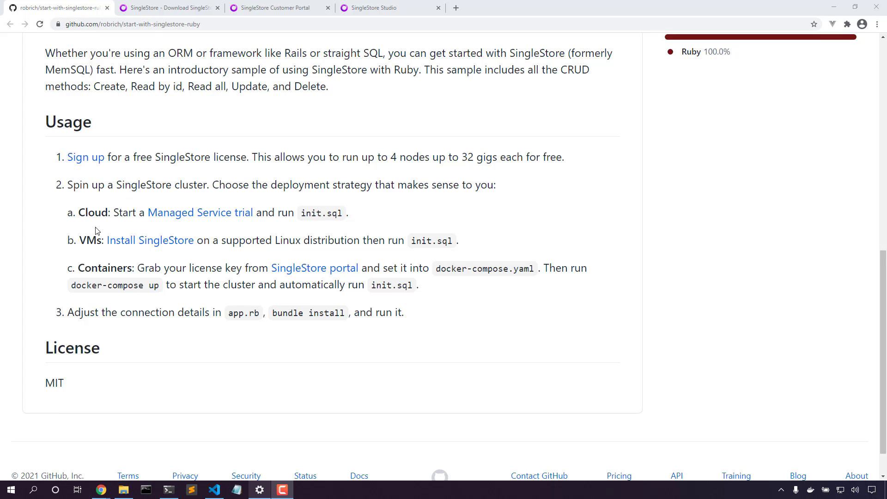
mouse_move(207, 263)
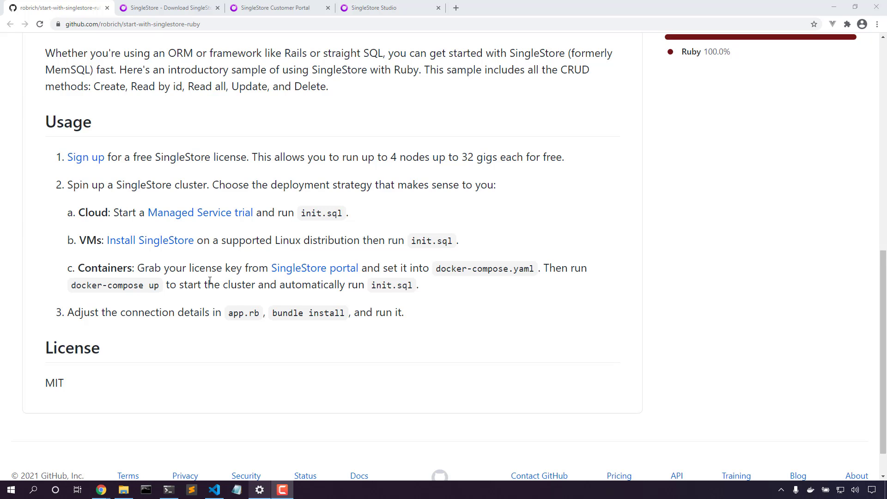
mouse_move(182, 332)
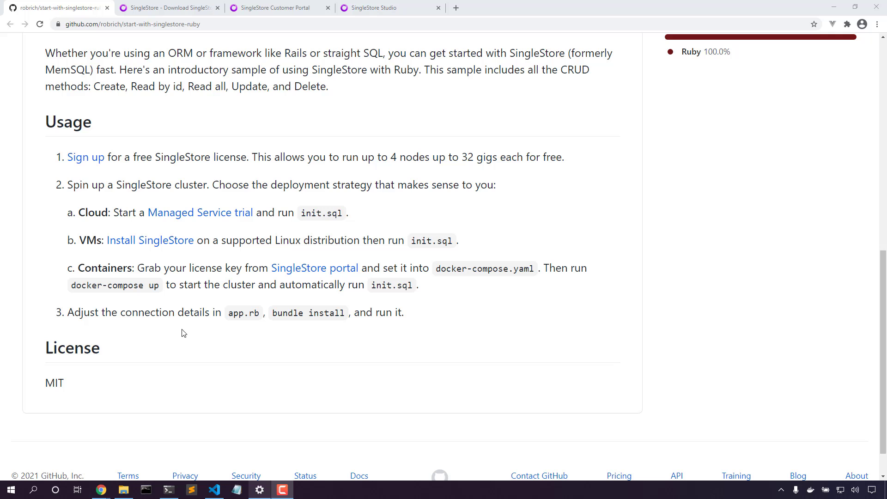
mouse_move(283, 333)
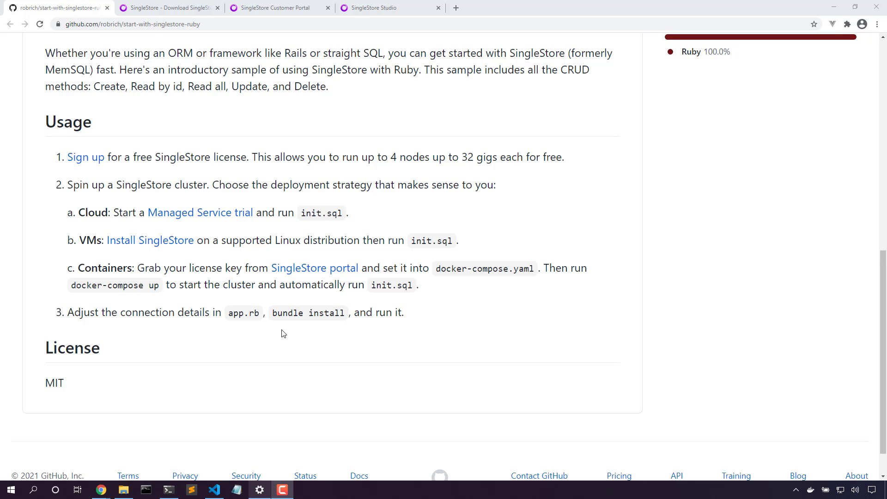
scroll(up, 3)
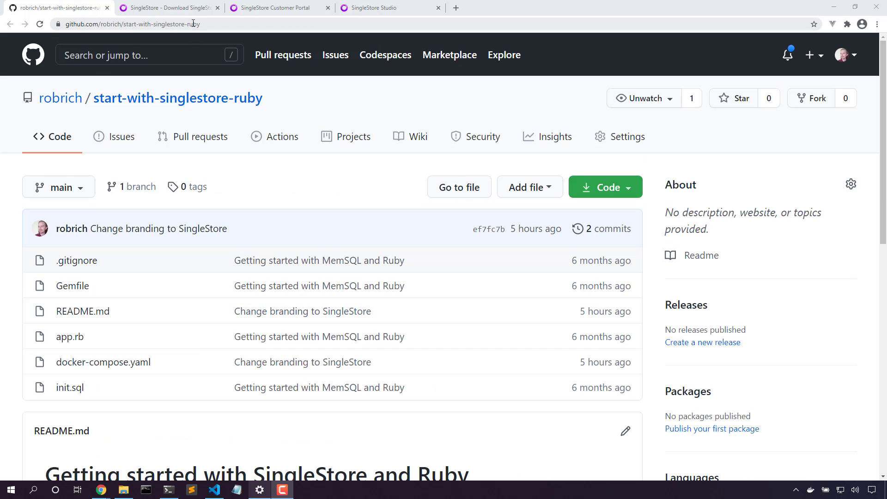
click(167, 7)
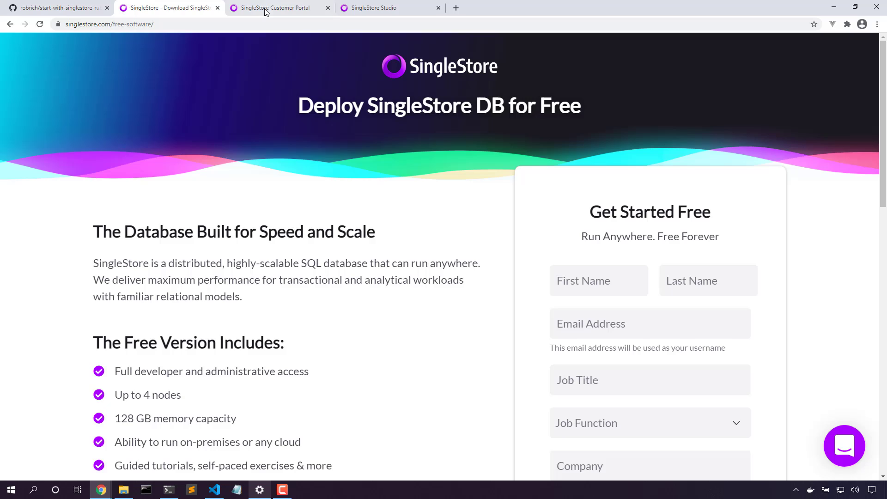
click(277, 8)
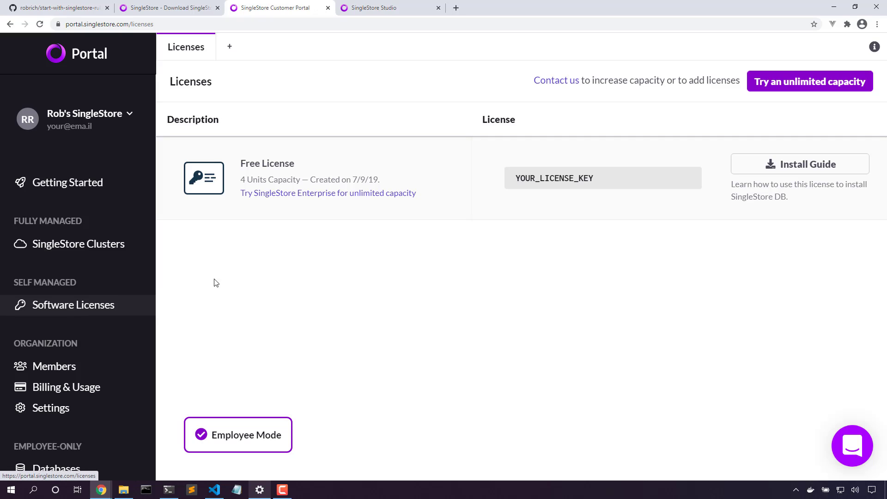
mouse_move(539, 191)
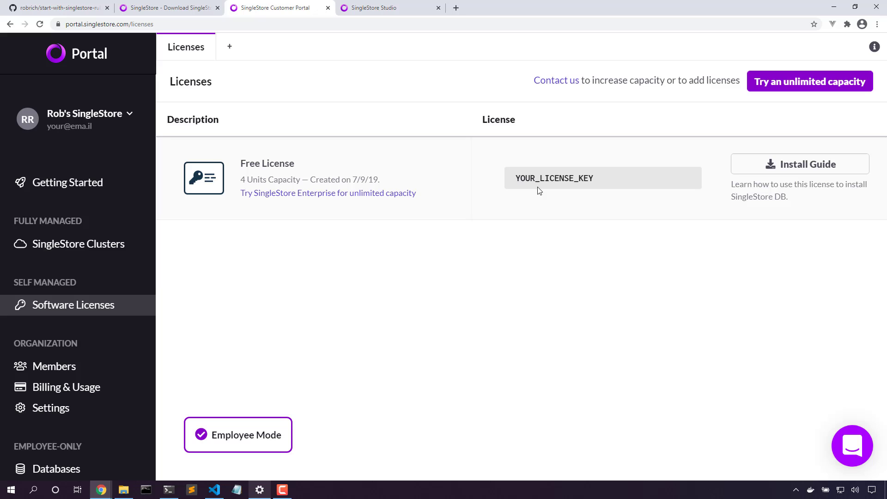
mouse_move(213, 490)
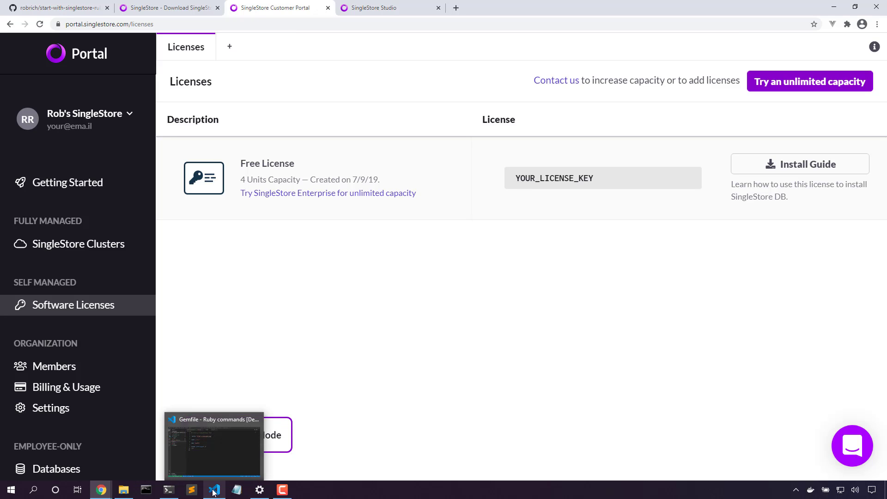
Bring up the Ruby project in VS Code and open docker-compose.yaml with its LICENSE_KEY service.
click(214, 445)
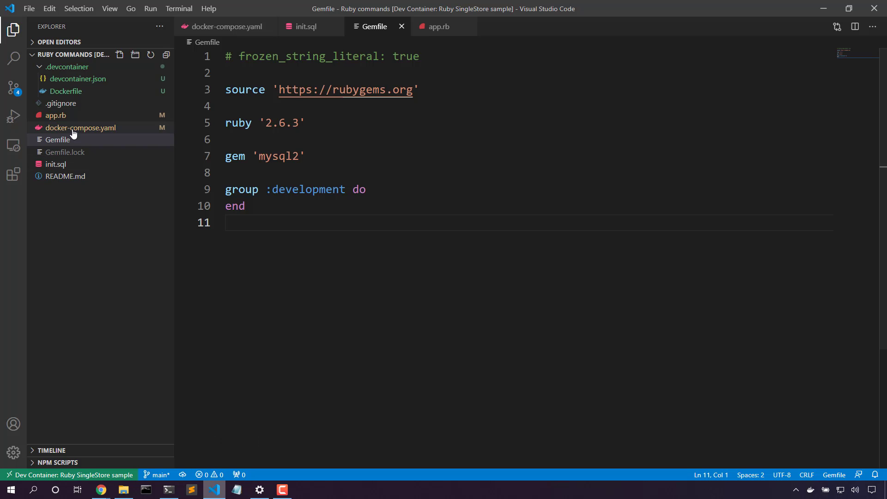
click(80, 127)
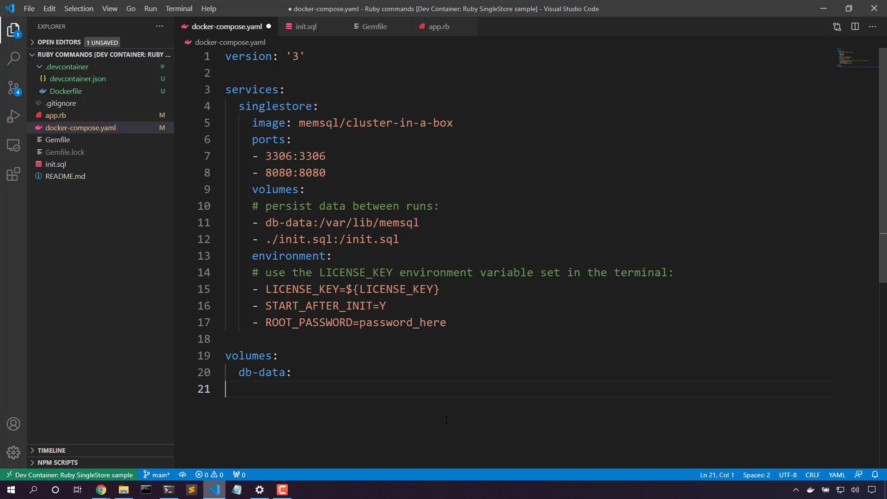
mouse_move(415, 303)
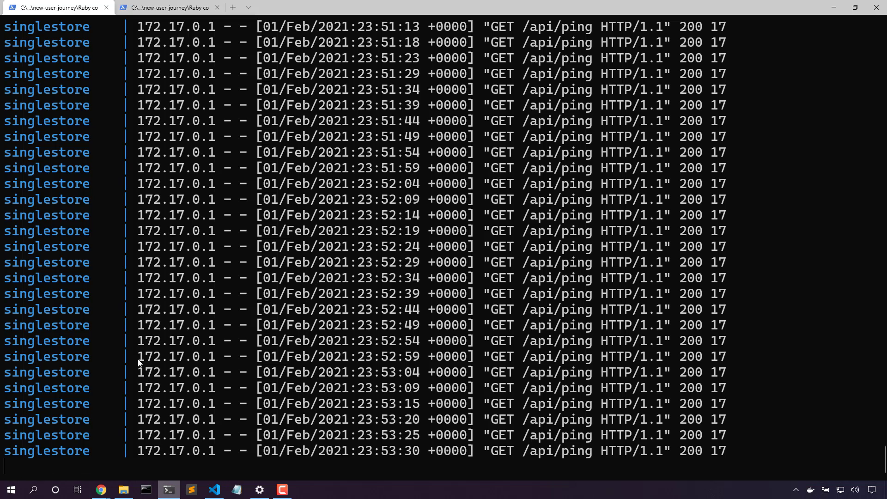
mouse_move(243, 366)
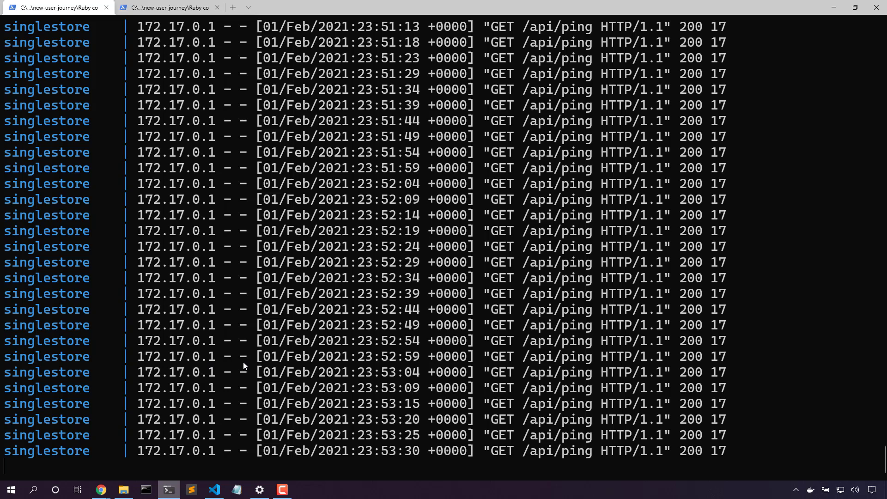
mouse_move(213, 490)
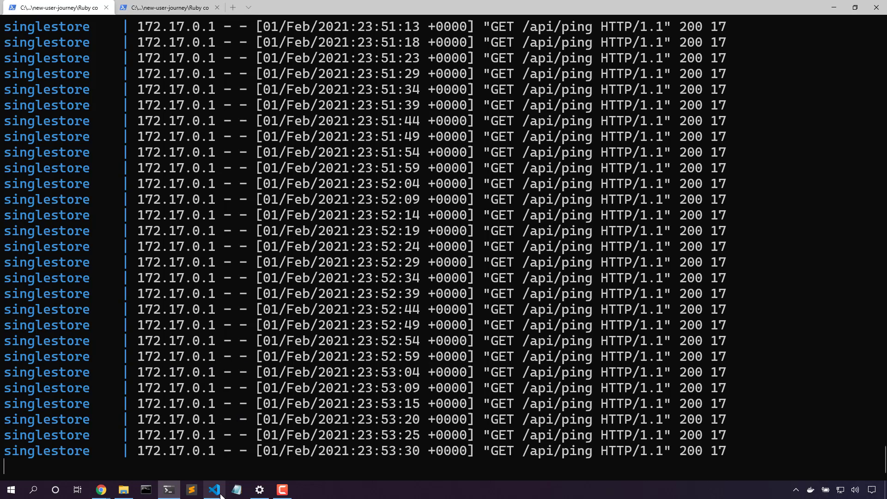
Open init.sql, which creates the acme database, messages table and seed row.
click(214, 490)
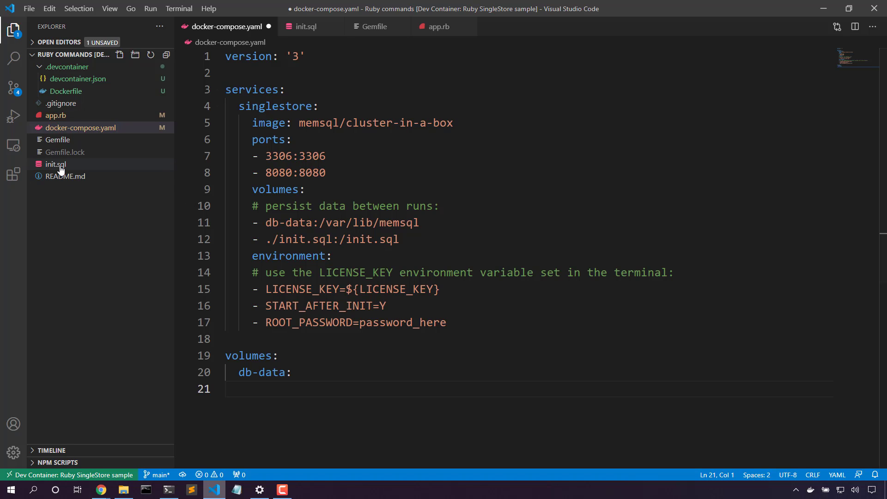
click(56, 165)
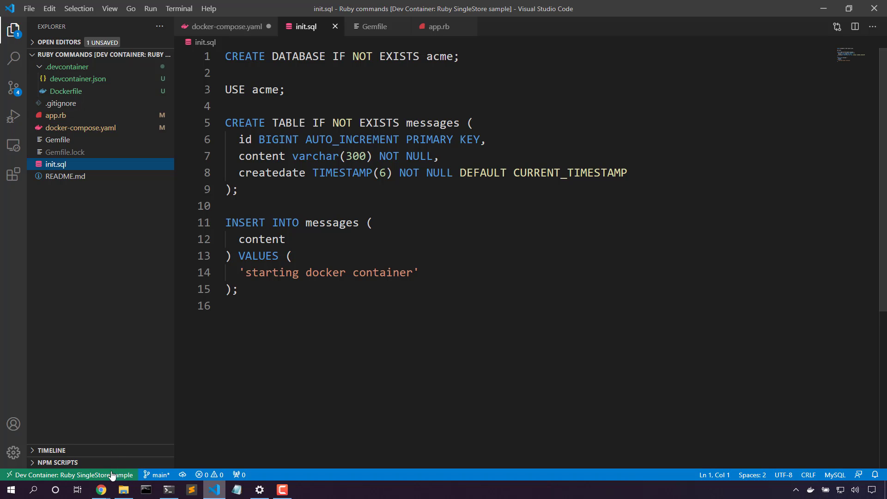
Log into SingleStore Studio's Localhost cluster as root and reach its health dashboard.
click(100, 490)
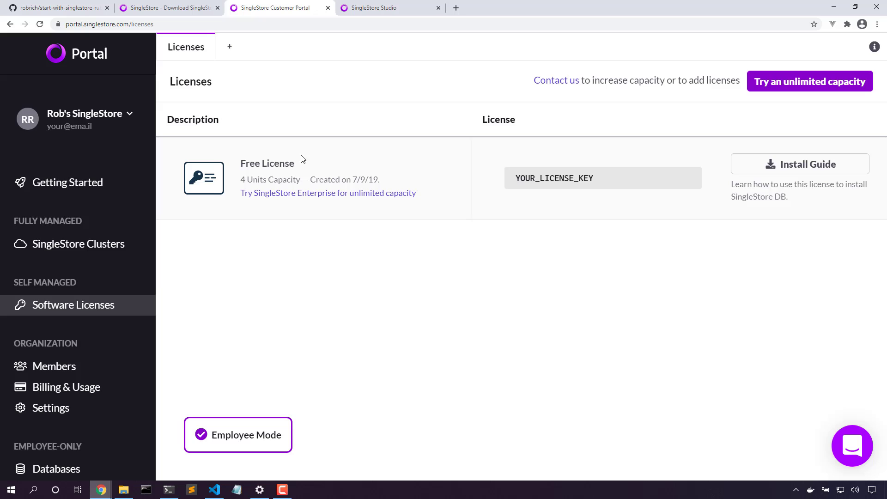
click(390, 8)
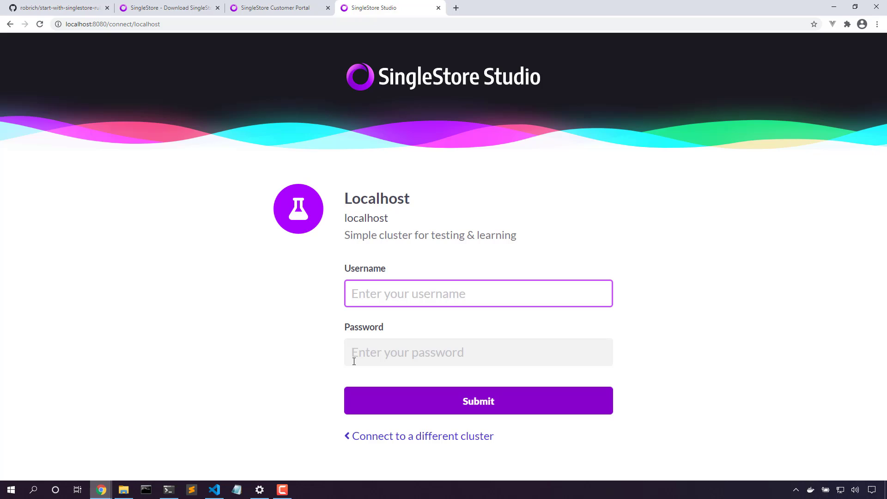
text(root)
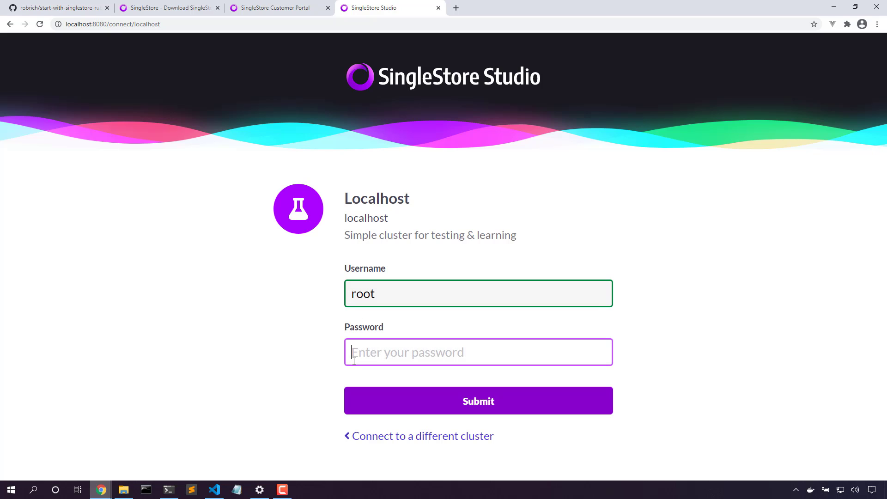
text(•)
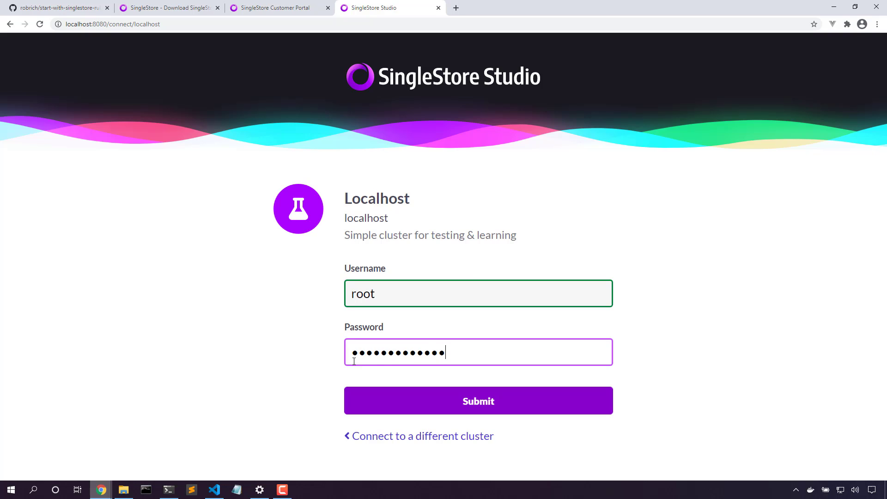
click(477, 400)
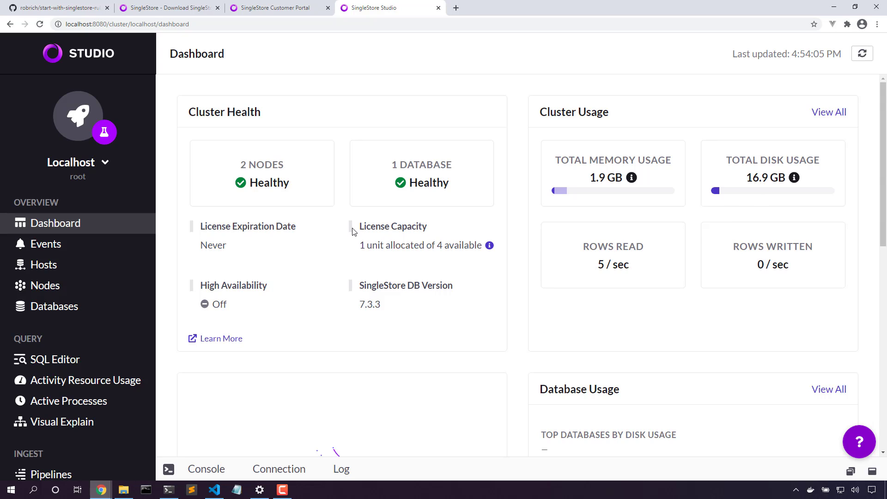
Run 'select * from messages;' against the acme database in the SQL editor, returning the seed row.
click(54, 360)
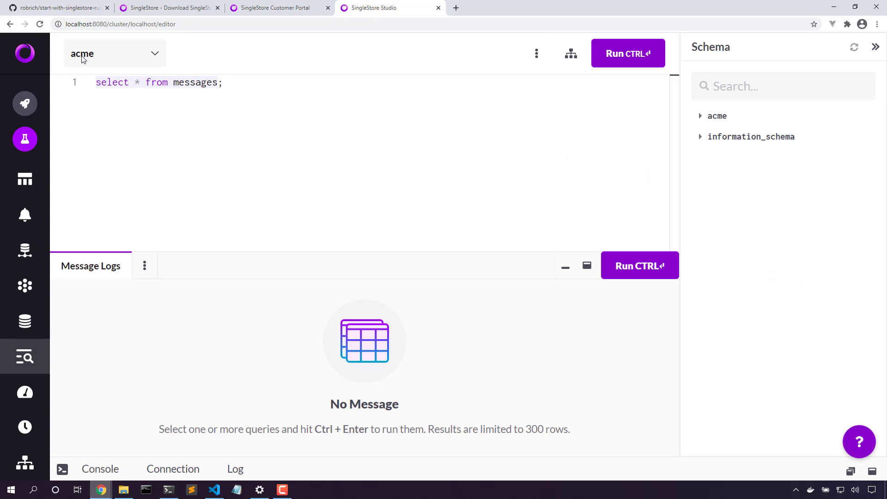
click(113, 54)
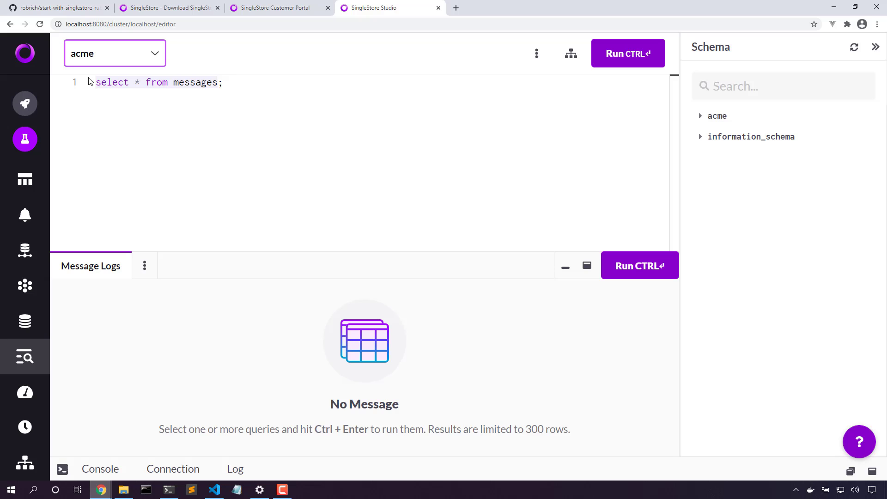
click(627, 54)
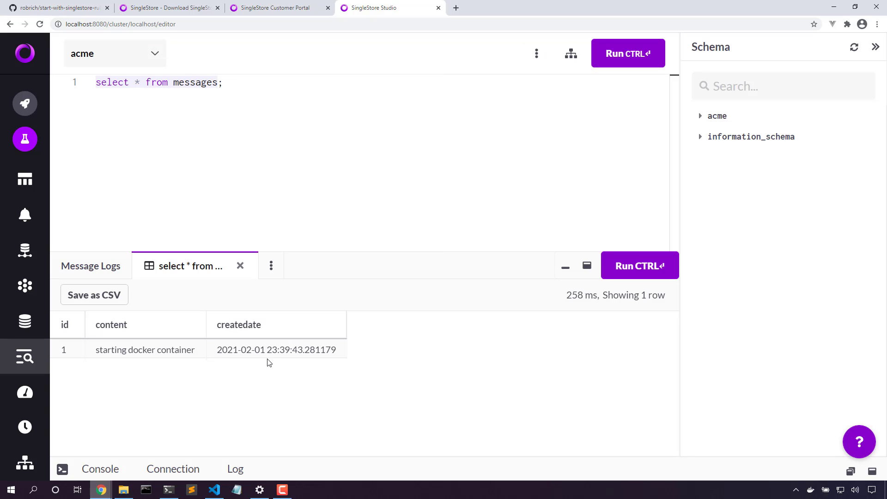
mouse_move(277, 349)
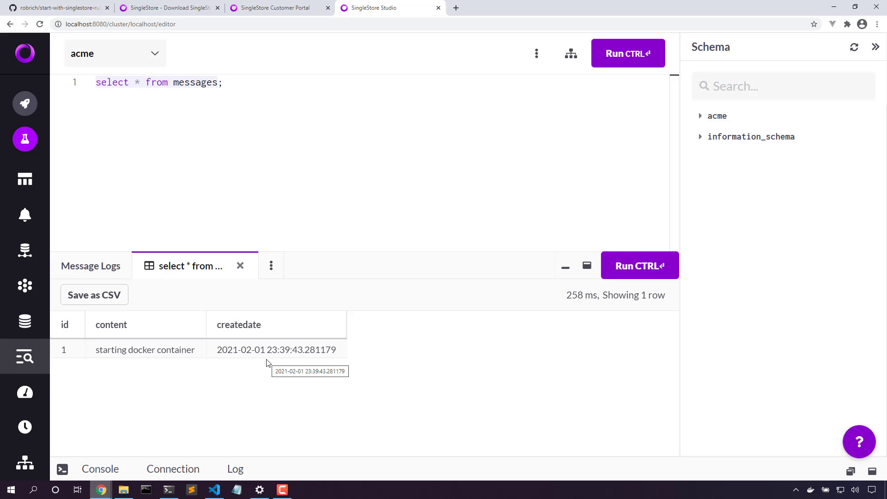
mouse_move(69, 12)
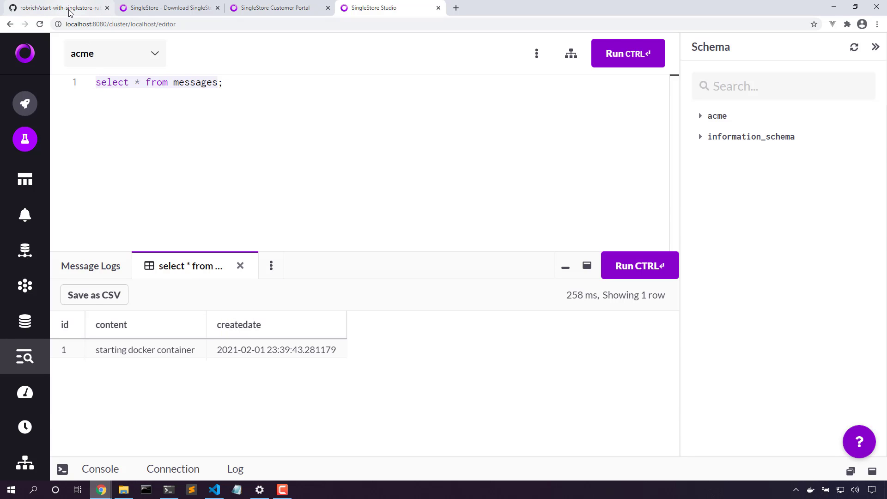
Review the sample project's GitHub readme, then return to init.sql in VS Code.
click(56, 8)
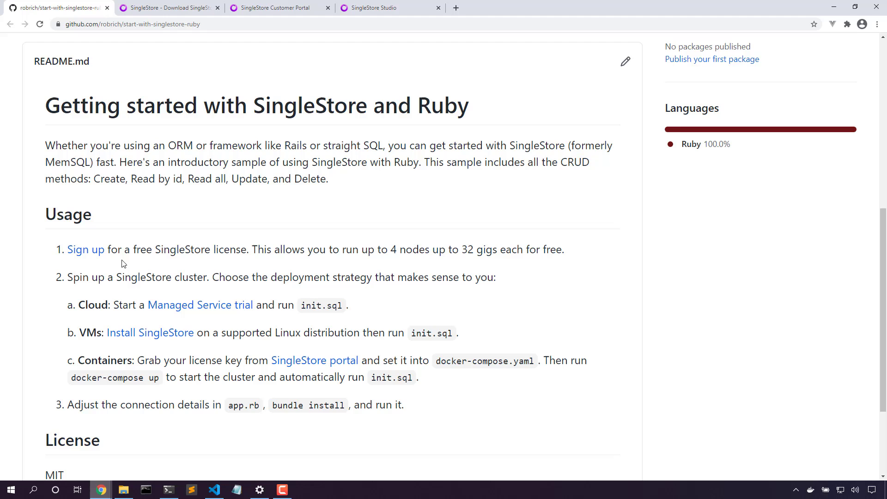
mouse_move(93, 319)
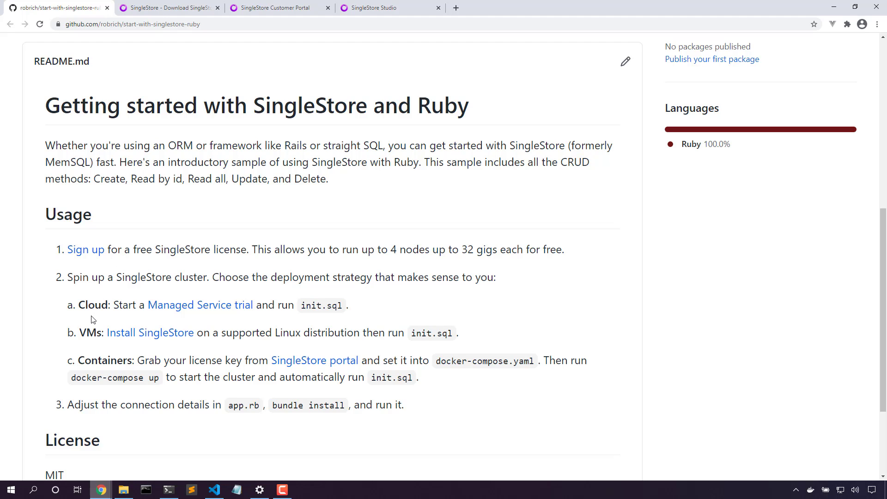
mouse_move(280, 408)
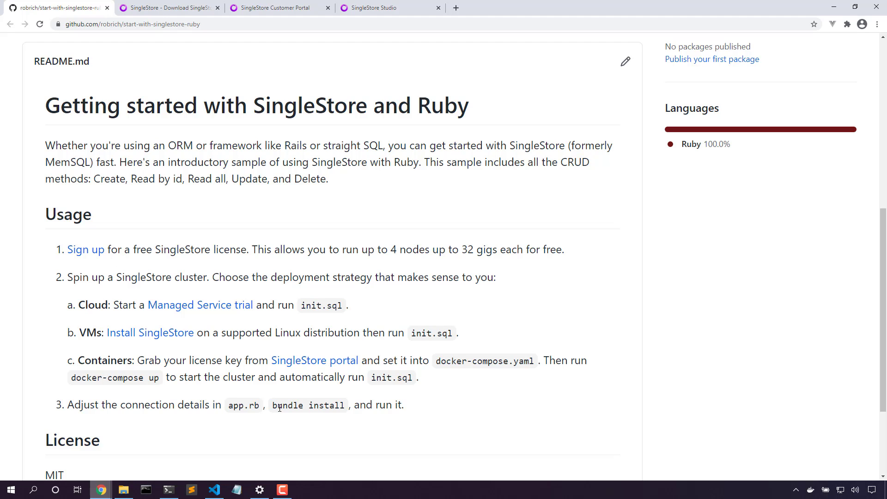
click(214, 490)
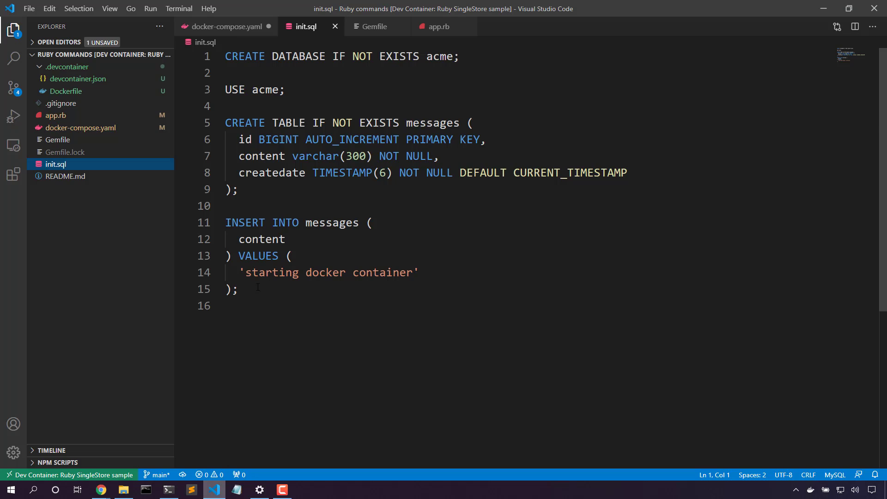
mouse_move(375, 27)
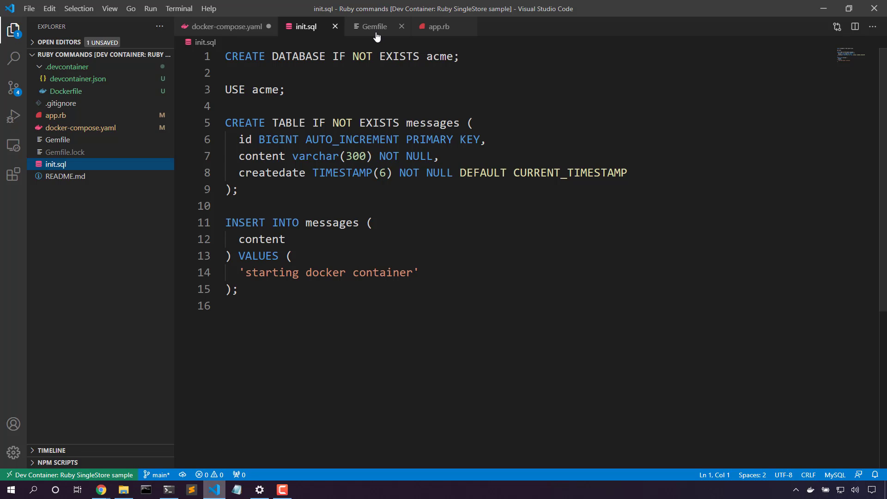
Review the Gemfile requiring mysql2, then open app.rb with its acme connection and CRUD calls.
click(374, 26)
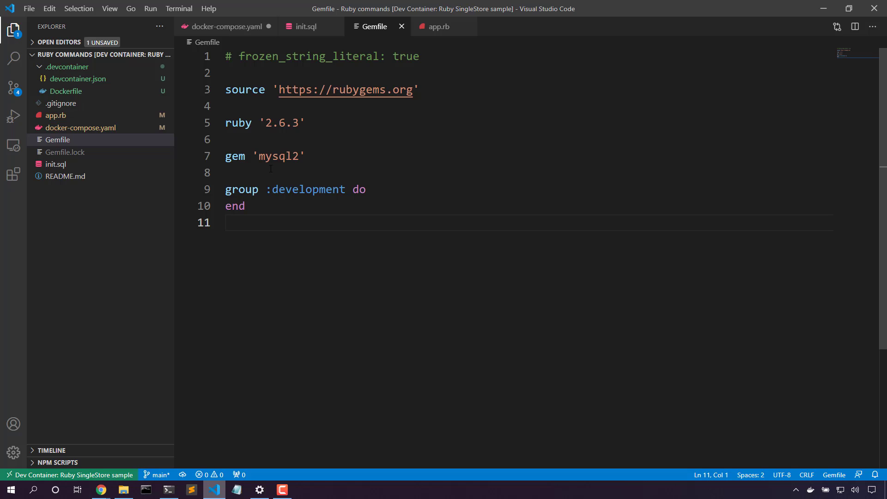
mouse_move(301, 175)
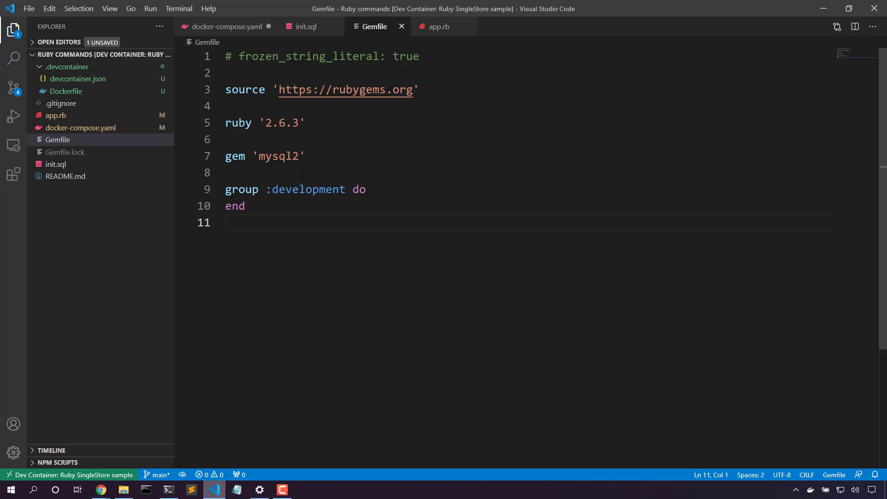
mouse_move(400, 49)
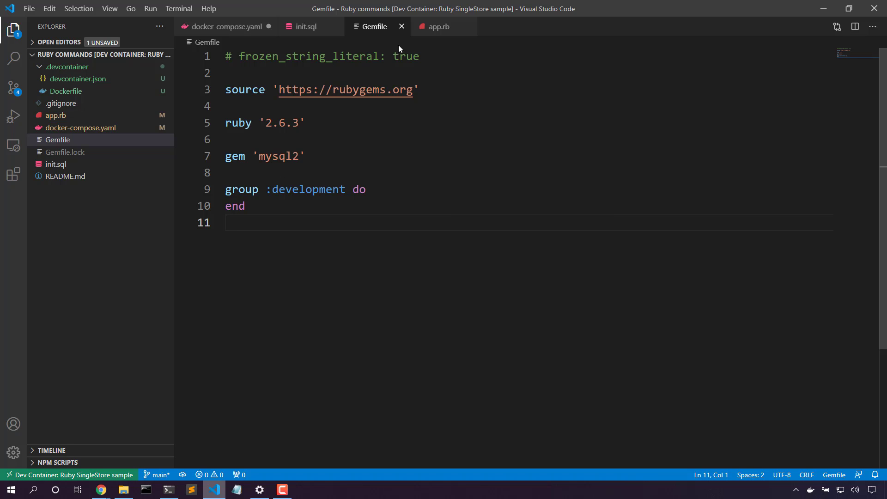
click(438, 26)
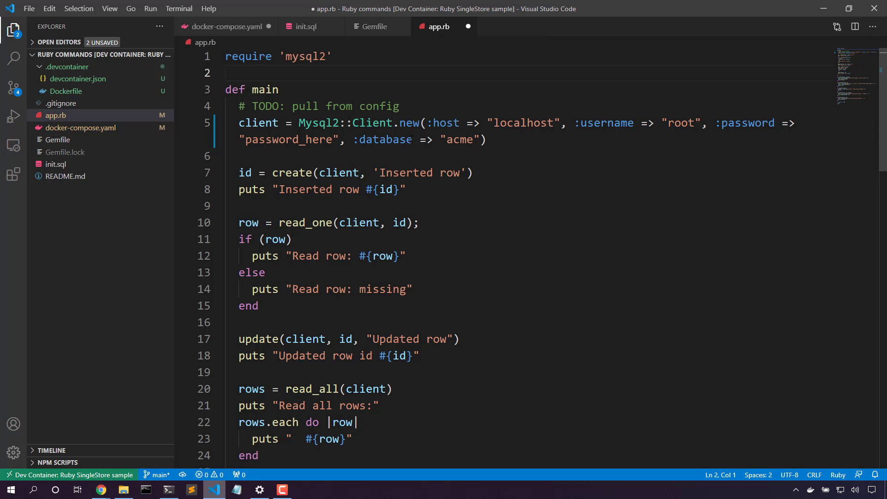
mouse_move(525, 163)
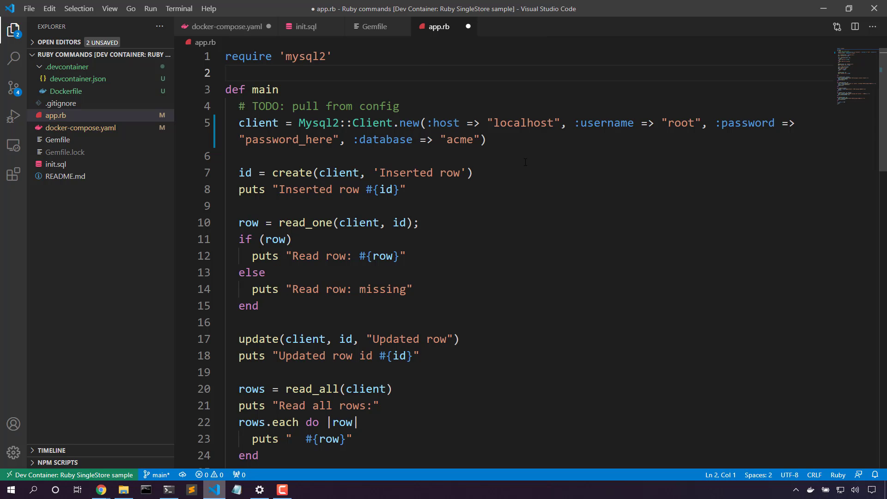
Run ruby app.rb in the second terminal tab, creating through deleting row 2, then return to app.rb.
click(168, 489)
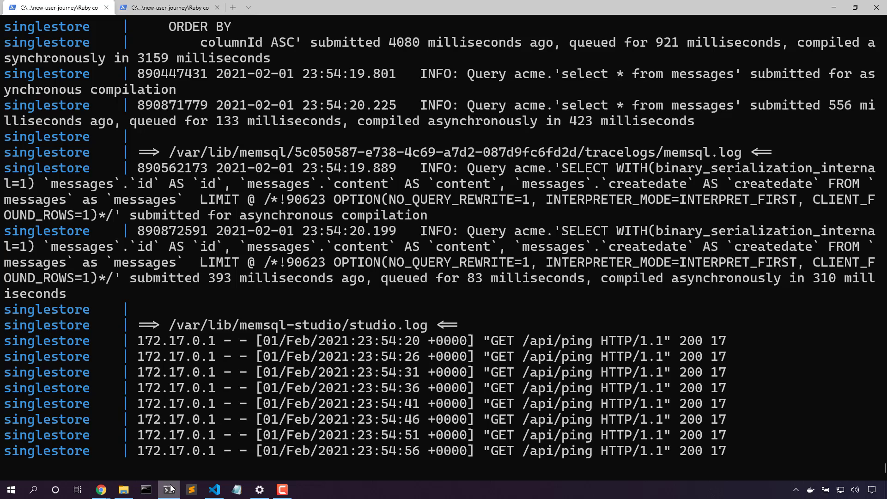
click(168, 7)
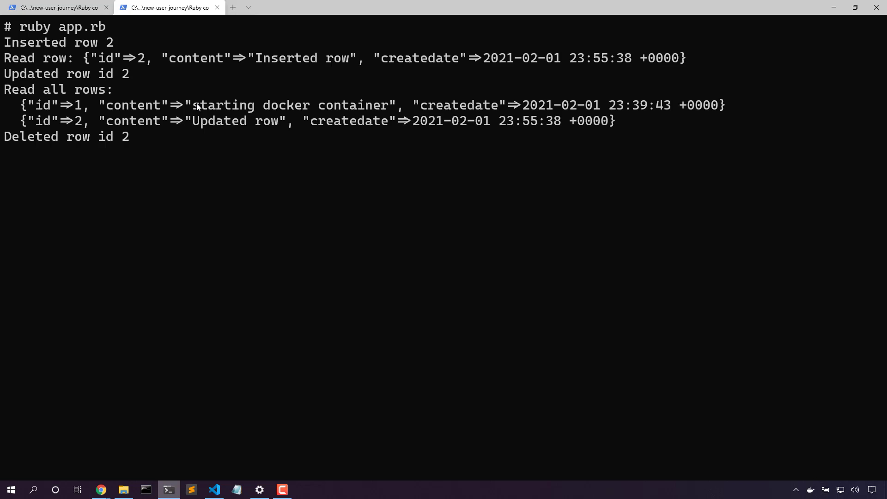
key(Return)
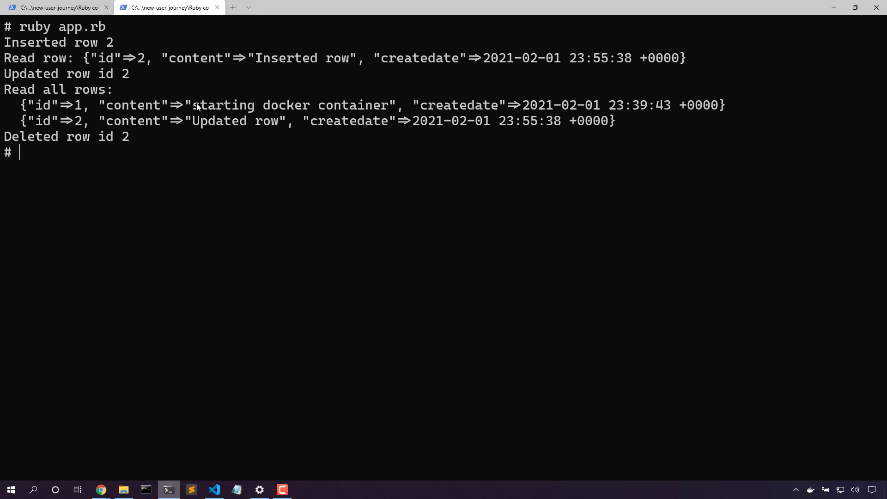
mouse_move(121, 171)
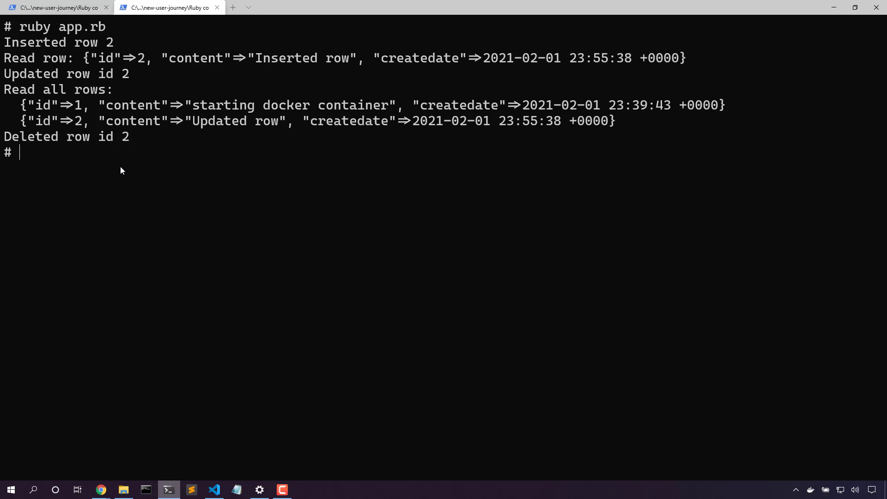
mouse_move(214, 490)
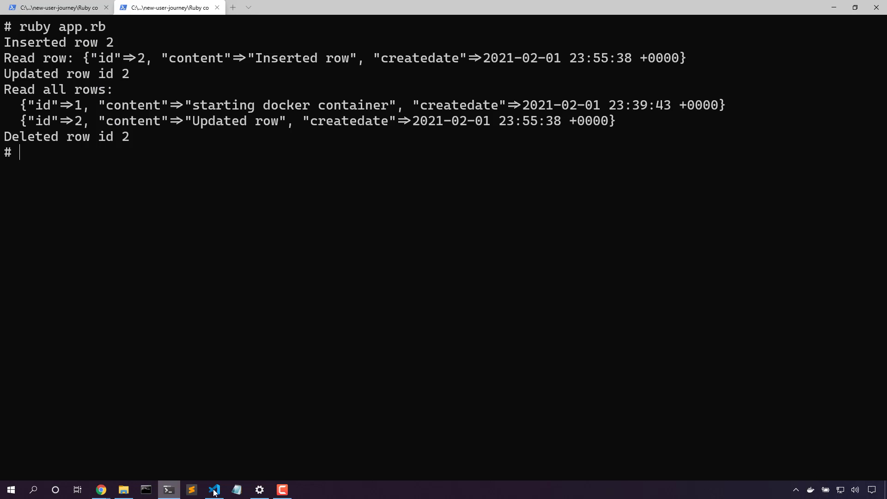
click(214, 490)
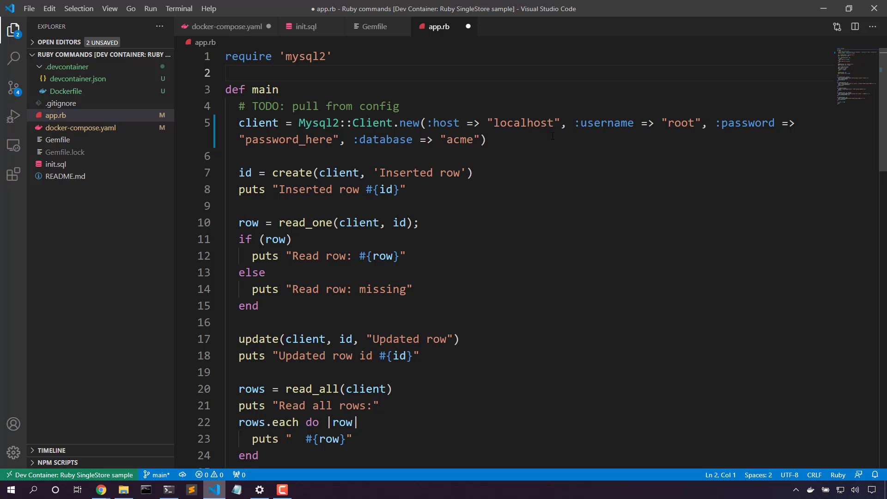
mouse_move(667, 139)
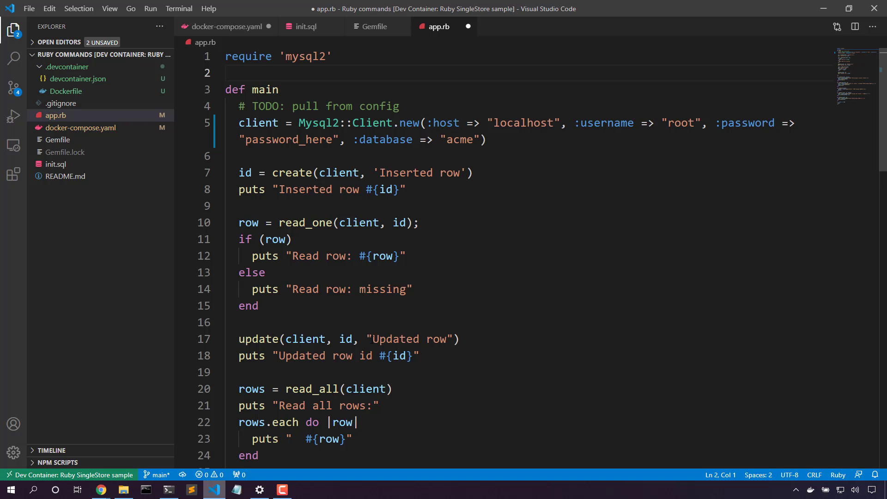
scroll(down, 3)
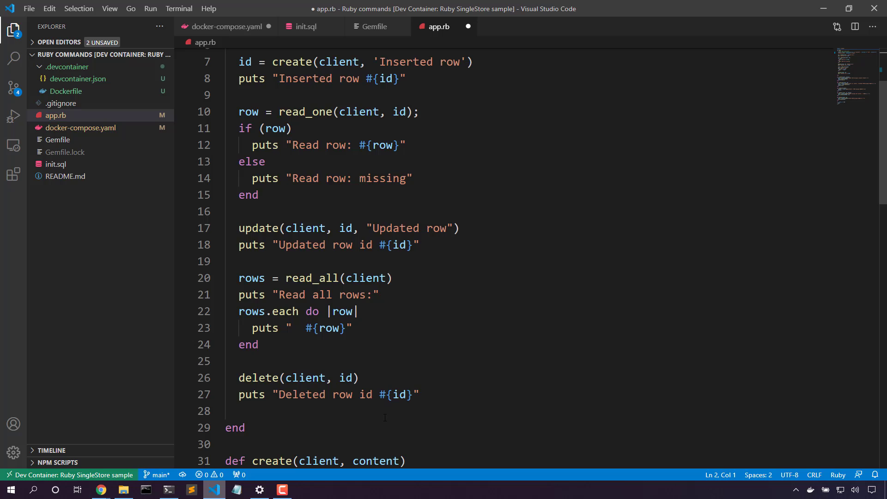
scroll(down, 3)
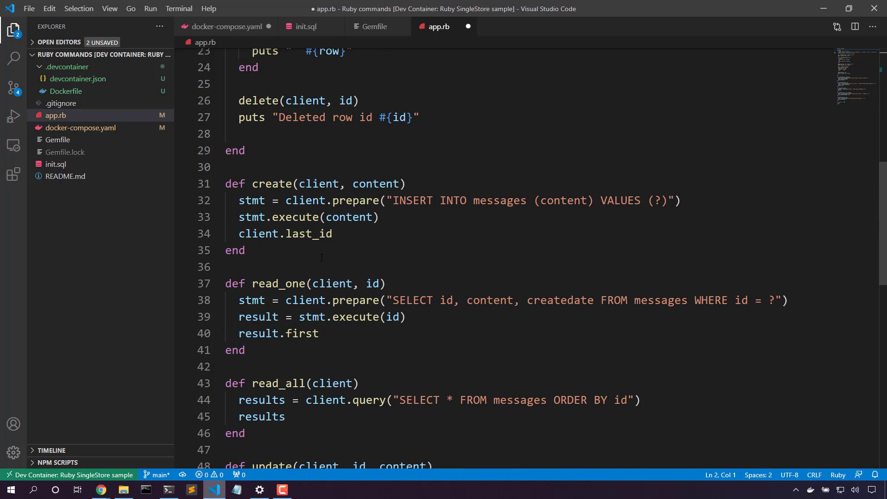
mouse_move(666, 216)
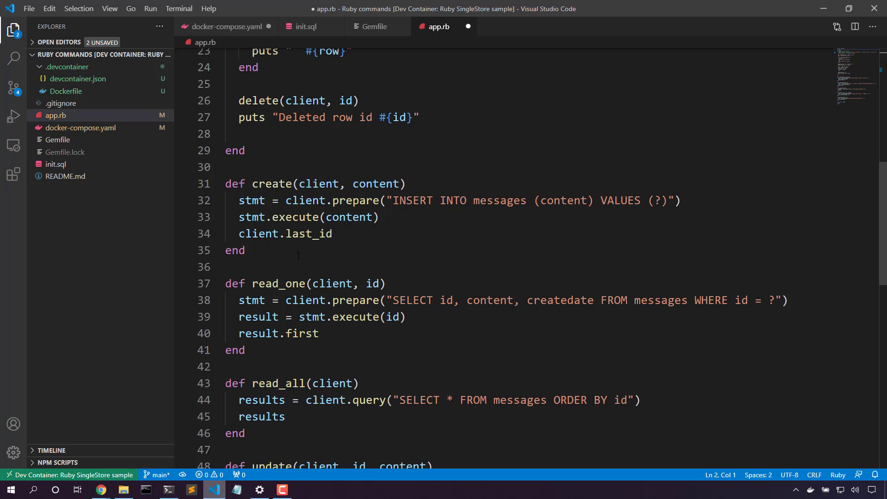
mouse_move(496, 330)
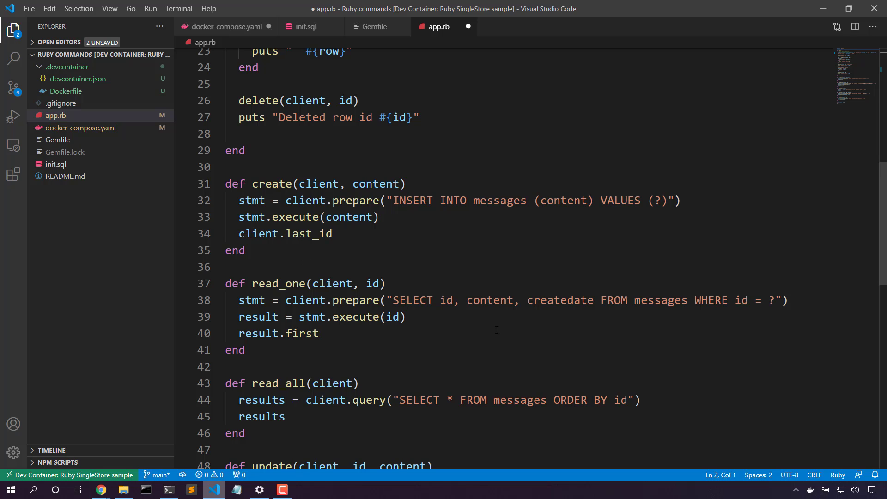
mouse_move(767, 320)
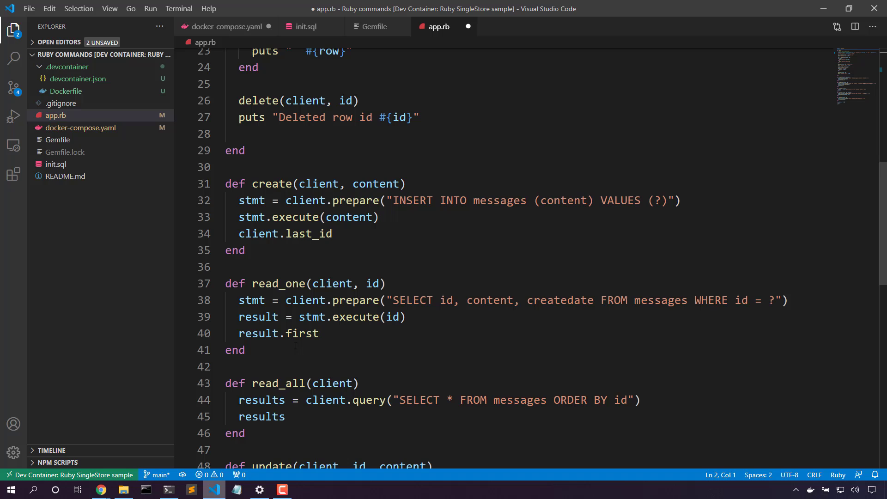
scroll(down, 3)
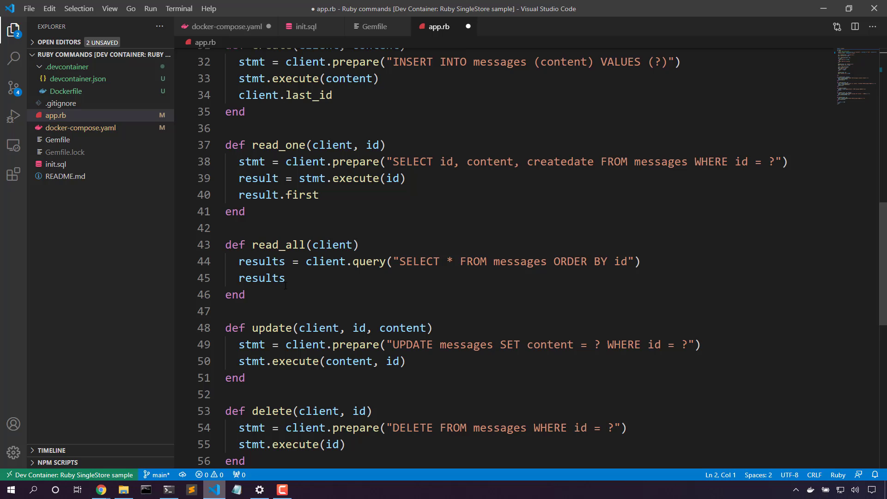
mouse_move(446, 271)
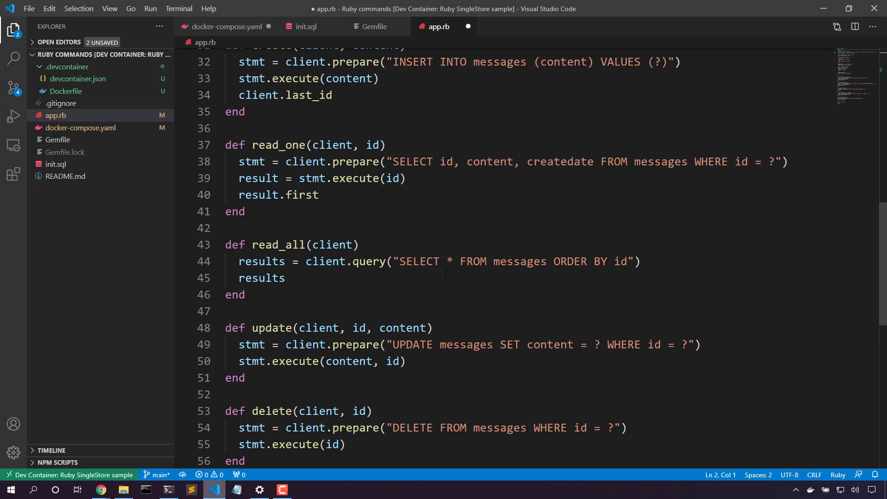
mouse_move(594, 182)
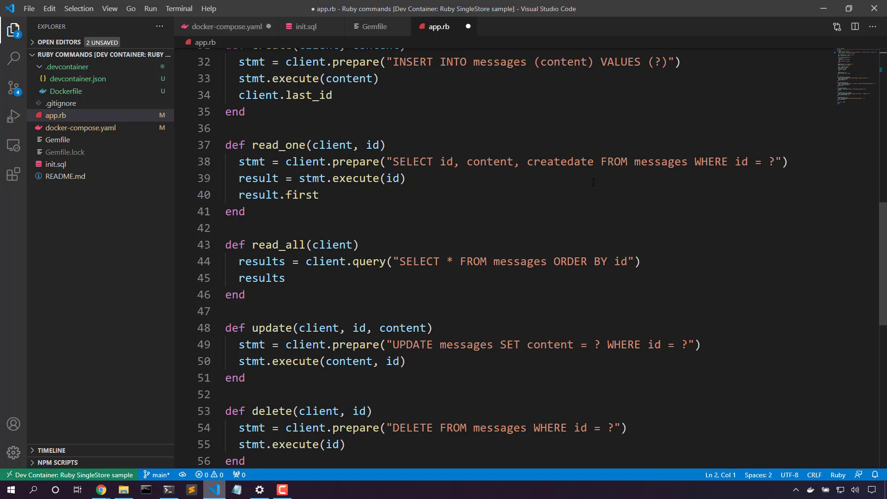
mouse_move(288, 331)
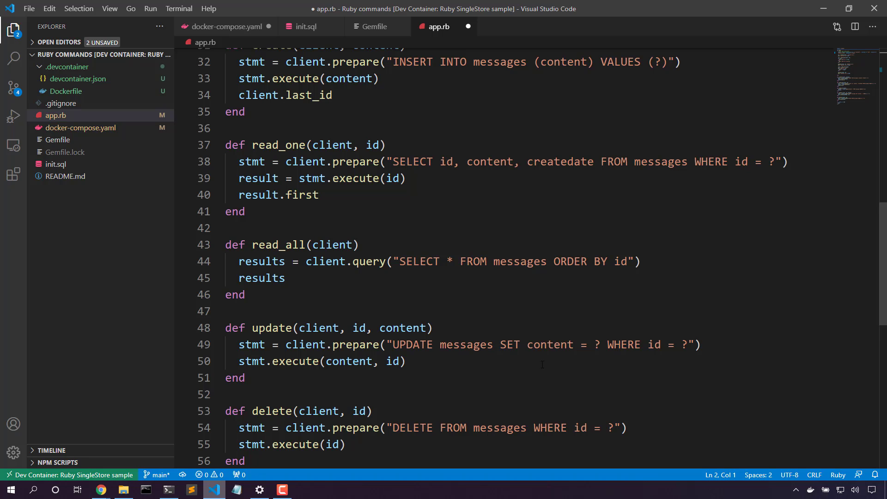
mouse_move(359, 381)
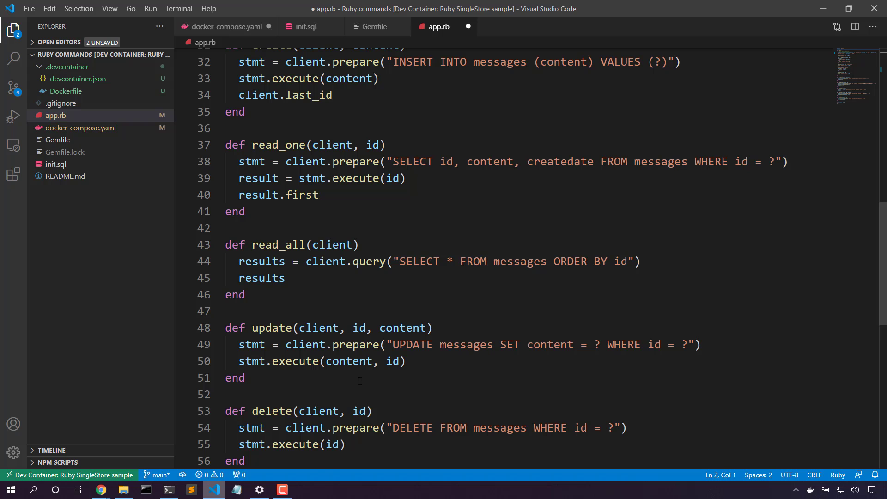
scroll(down, 3)
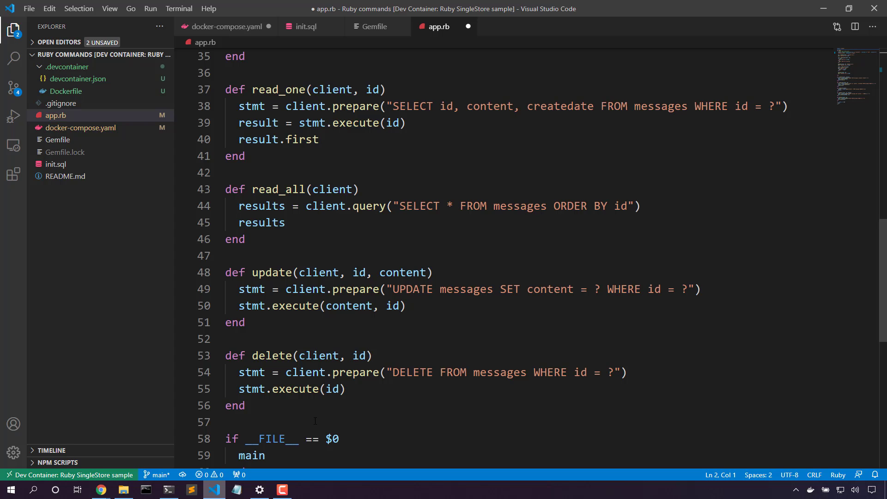
scroll(down, 3)
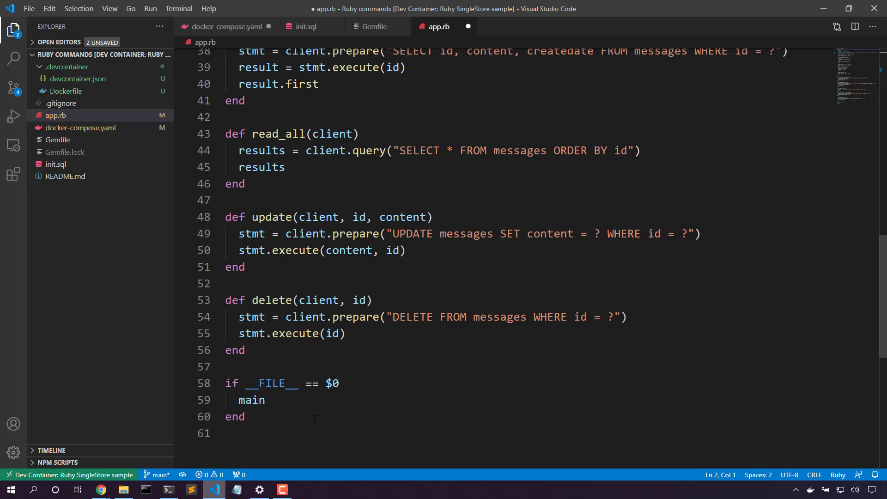
scroll(up, 3)
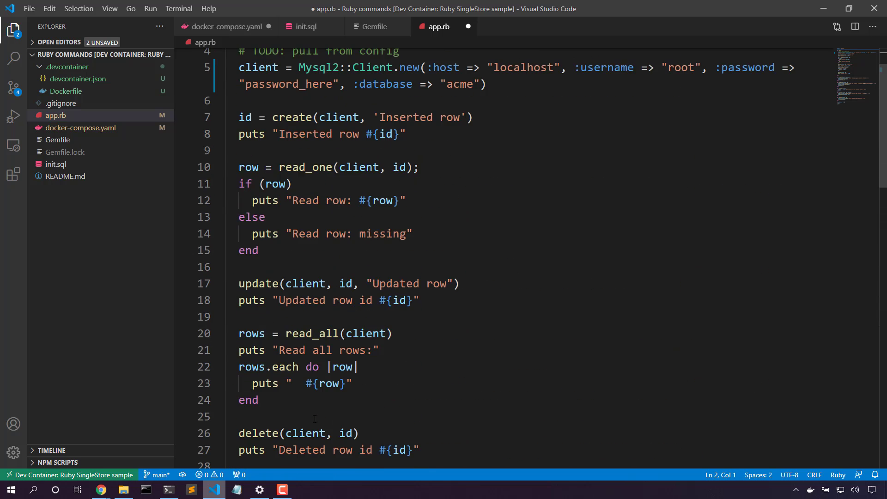
scroll(up, 3)
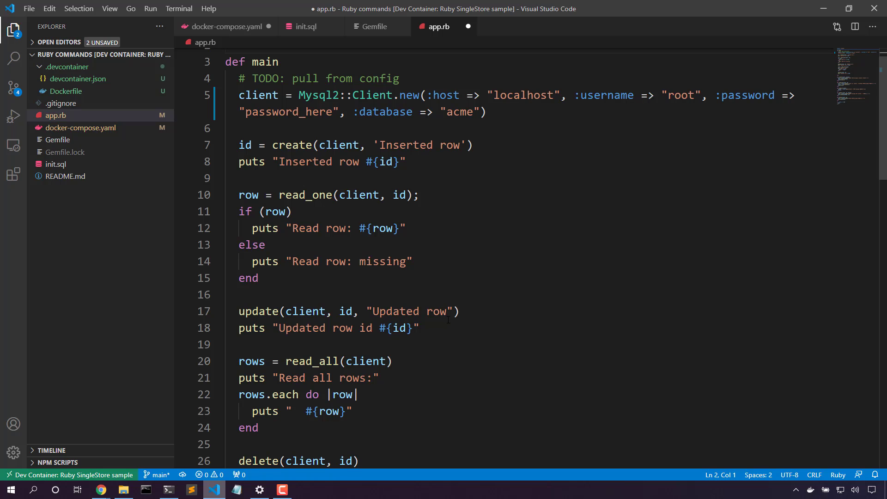
scroll(down, 3)
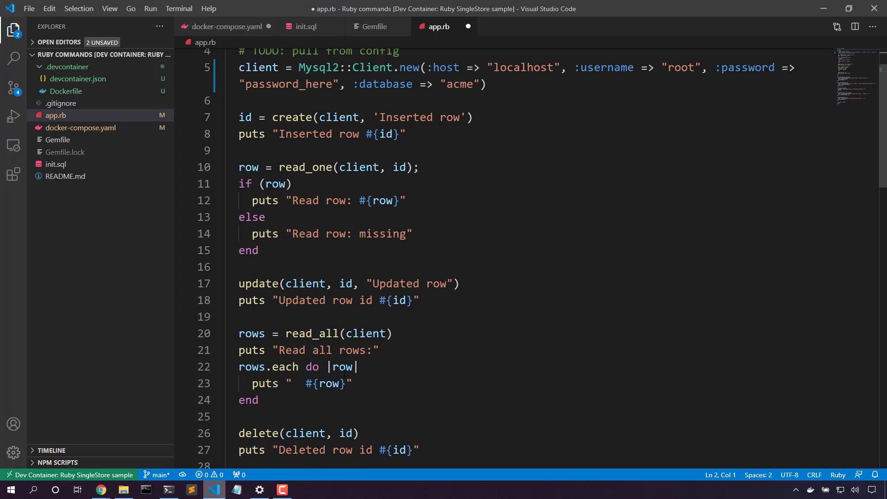
scroll(down, 3)
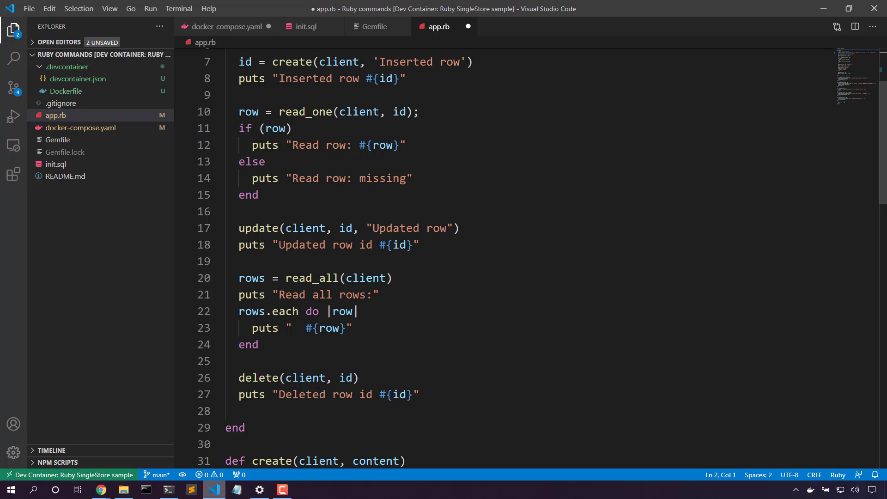
Run ruby app.rb again, creating through deleting row 3, then return to the GitHub repository page.
click(167, 490)
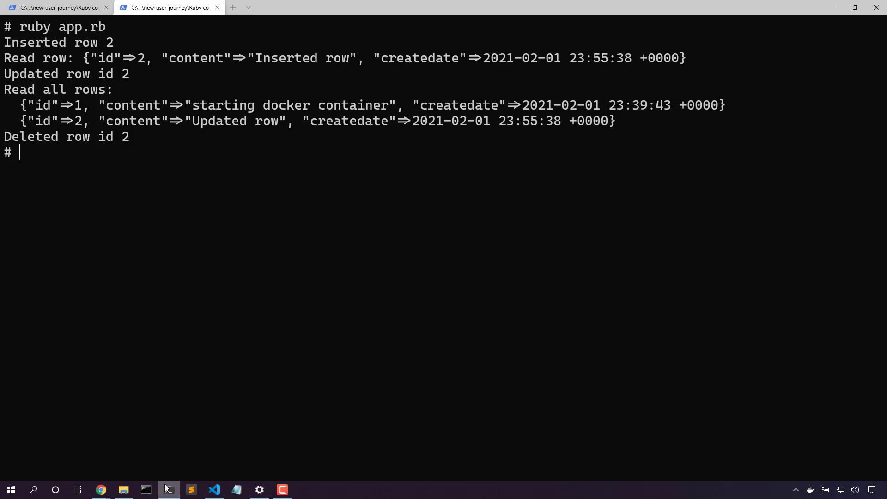
text(ruby ap)
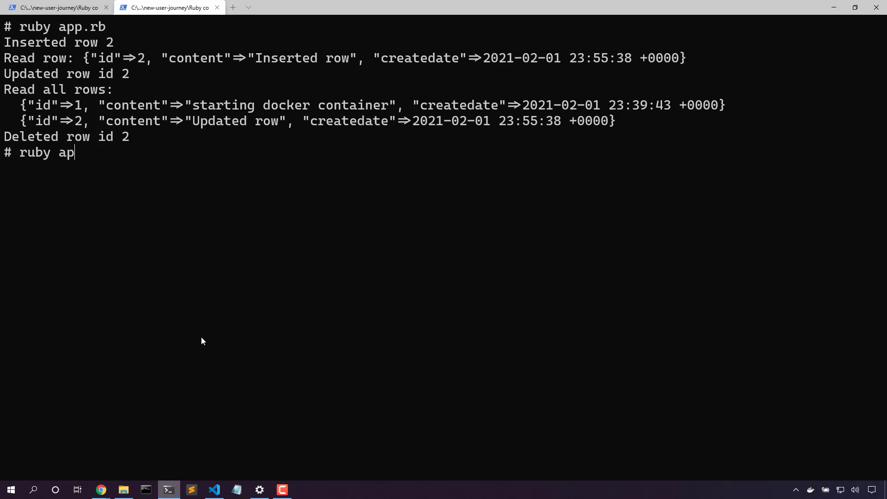
key(Return)
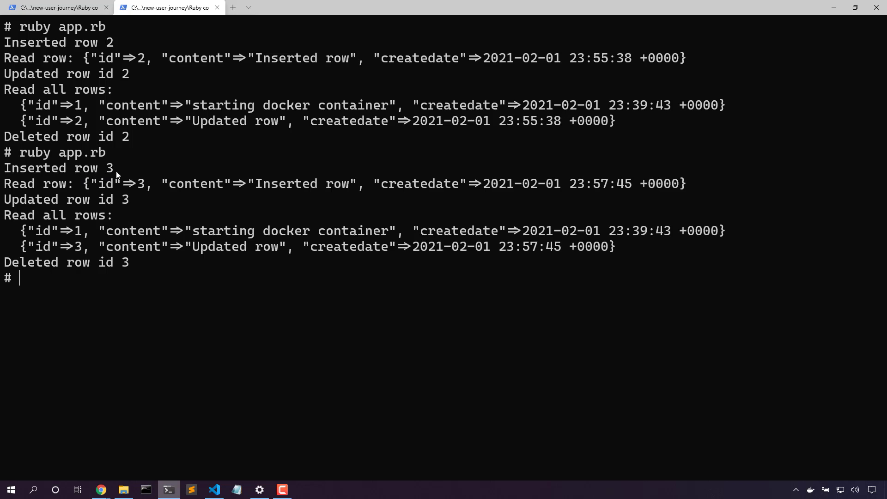
mouse_move(183, 208)
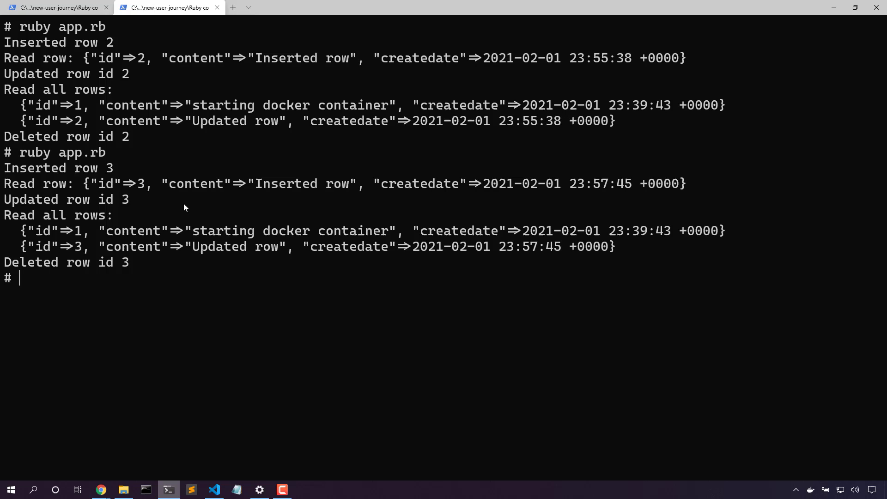
mouse_move(342, 209)
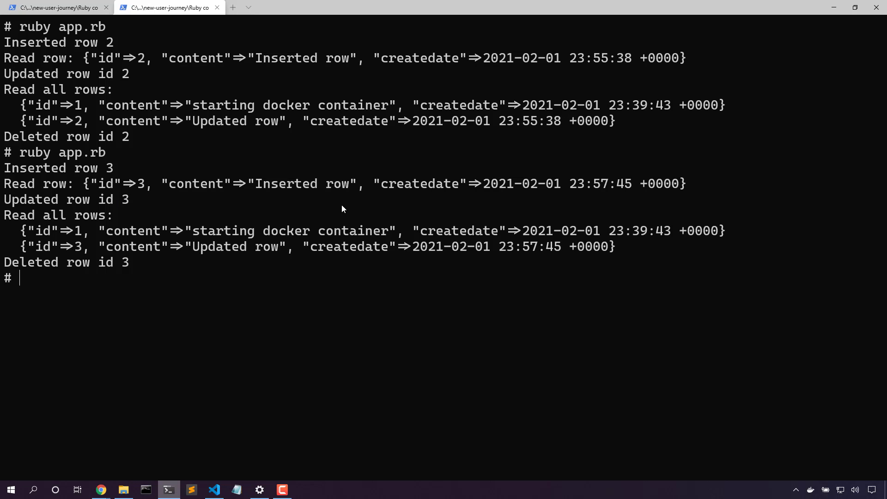
mouse_move(152, 208)
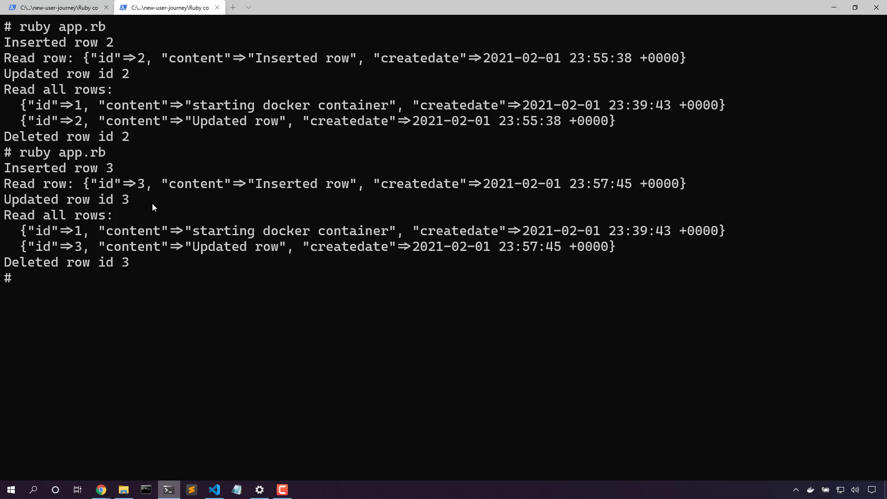
mouse_move(115, 210)
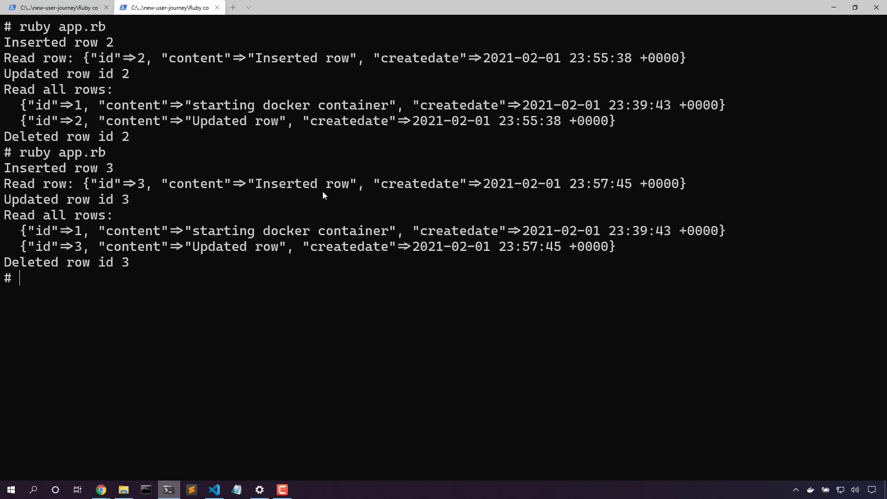
mouse_move(268, 243)
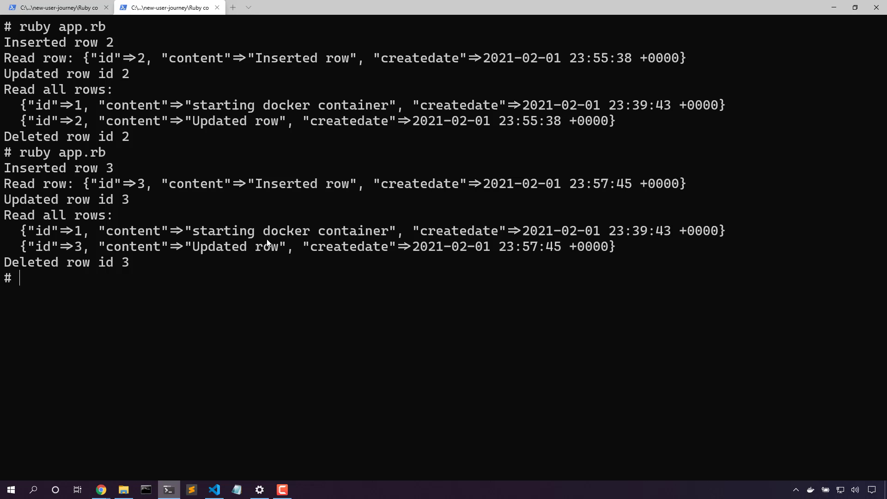
mouse_move(344, 245)
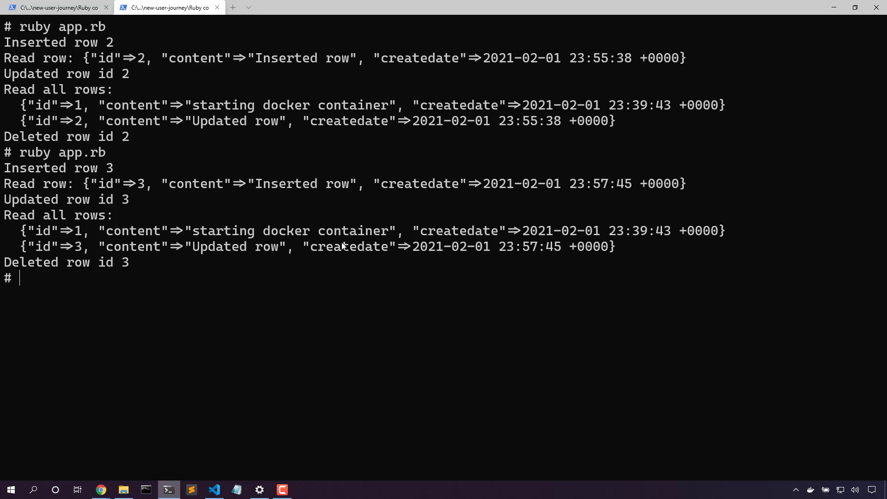
mouse_move(47, 282)
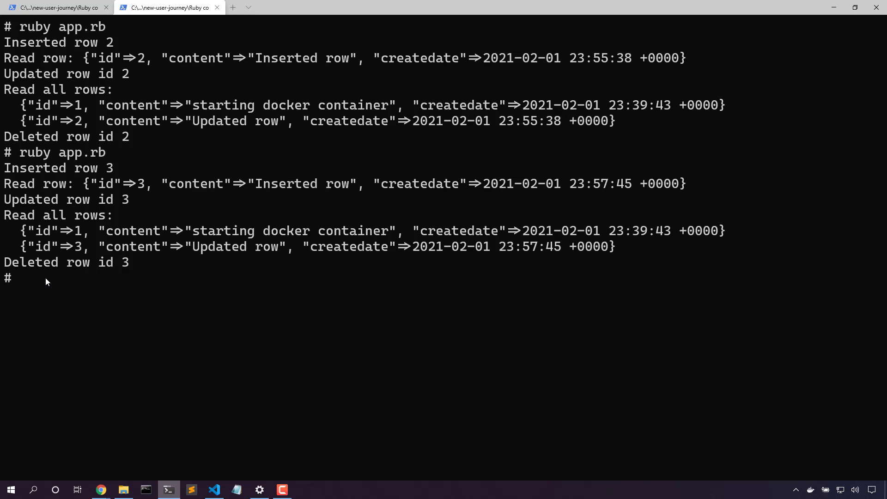
mouse_move(122, 279)
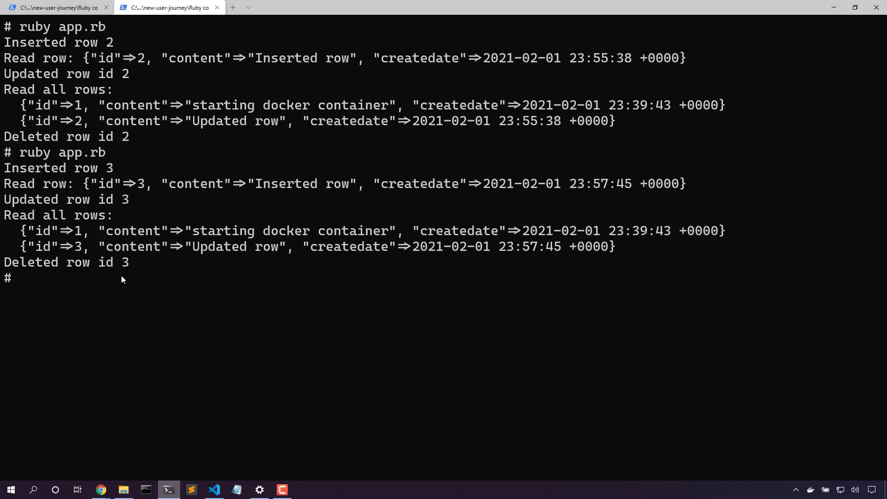
mouse_move(101, 450)
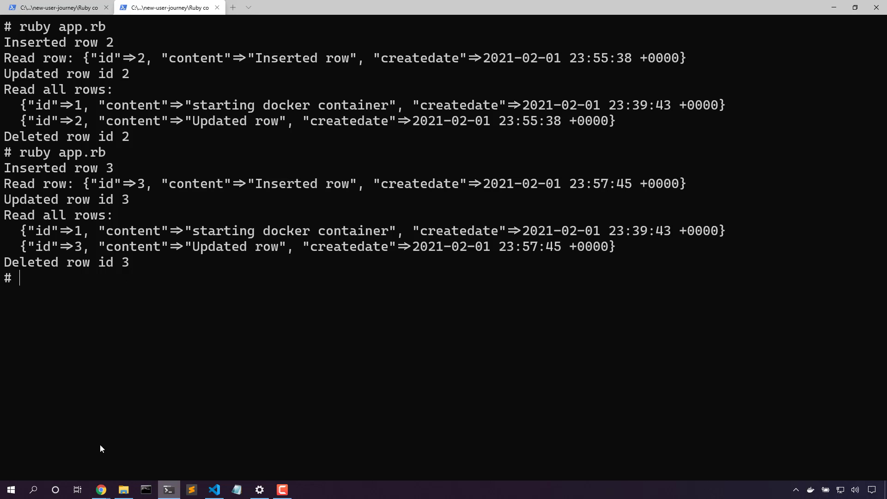
click(100, 490)
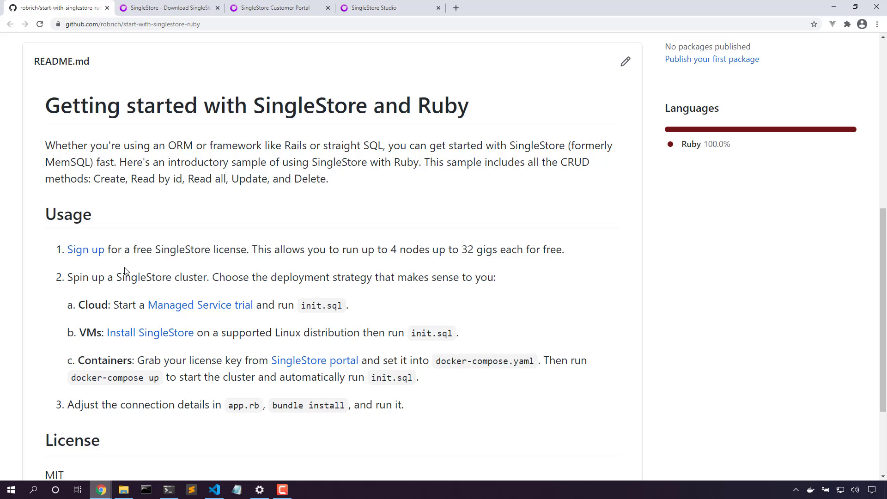
scroll(up, 3)
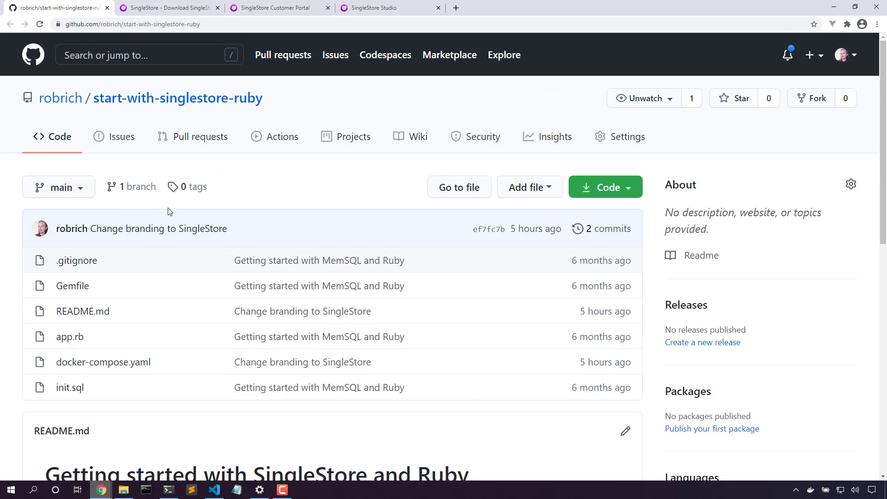